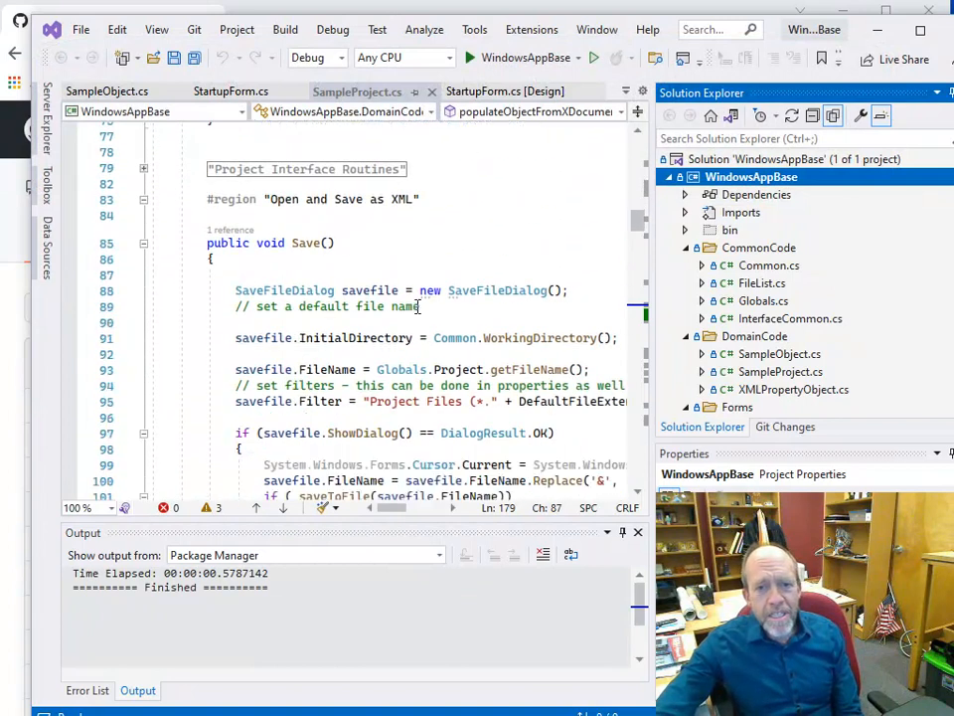
- Scroll down SampleProject.cs to the blank lines above #endregion and delete them
{"action": "scroll", "scroll_direction": "down", "scroll_amount": 3}
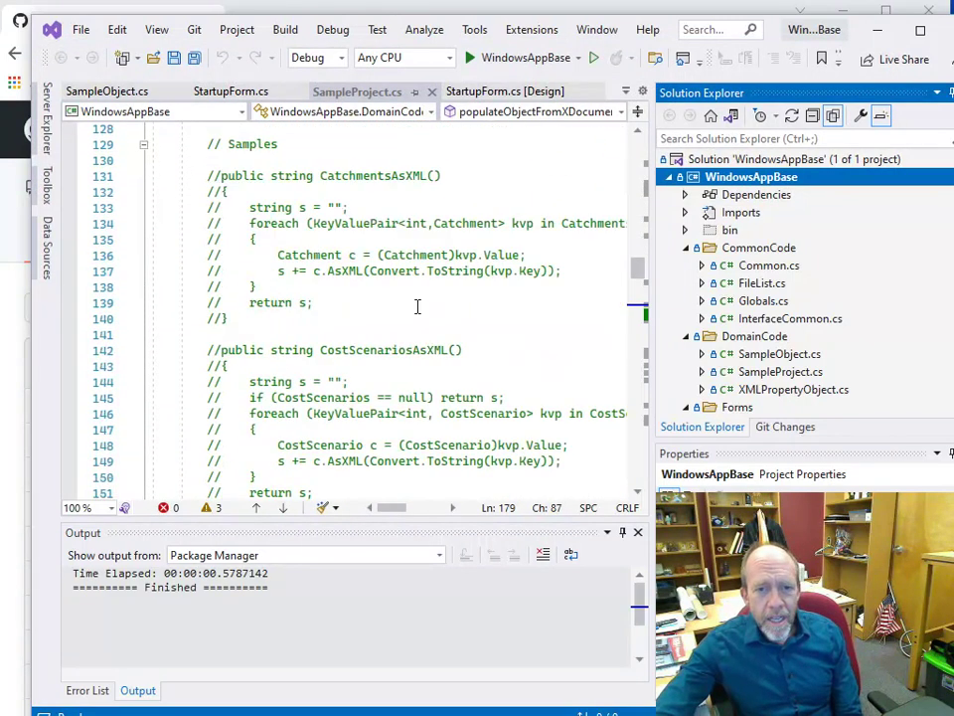
{"action": "scroll", "scroll_direction": "down", "scroll_amount": 3}
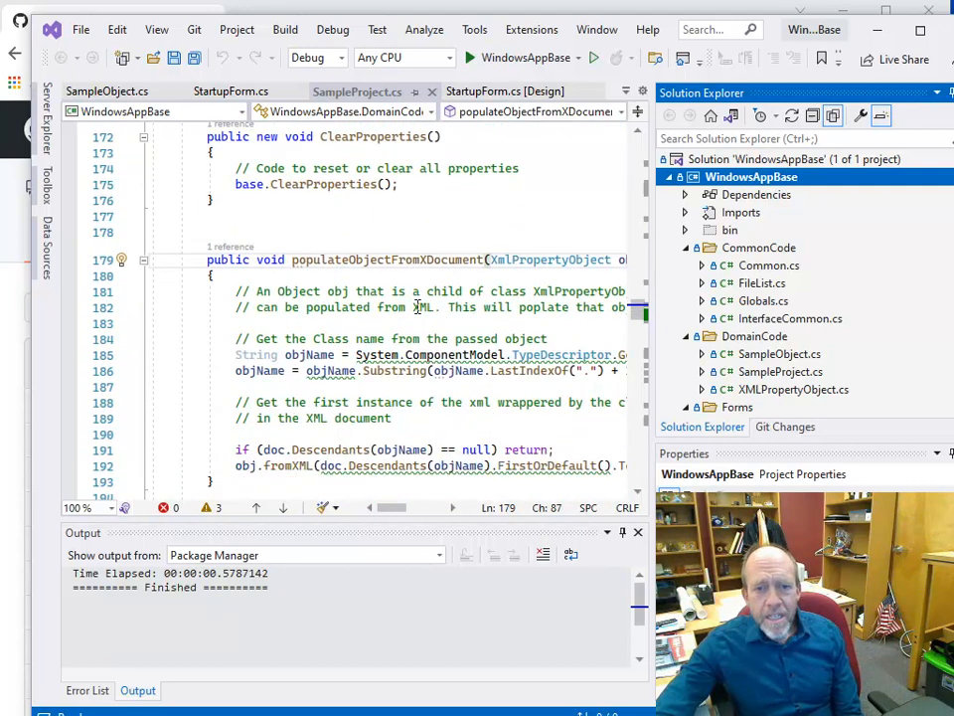
{"action": "scroll", "scroll_direction": "down", "scroll_amount": 3}
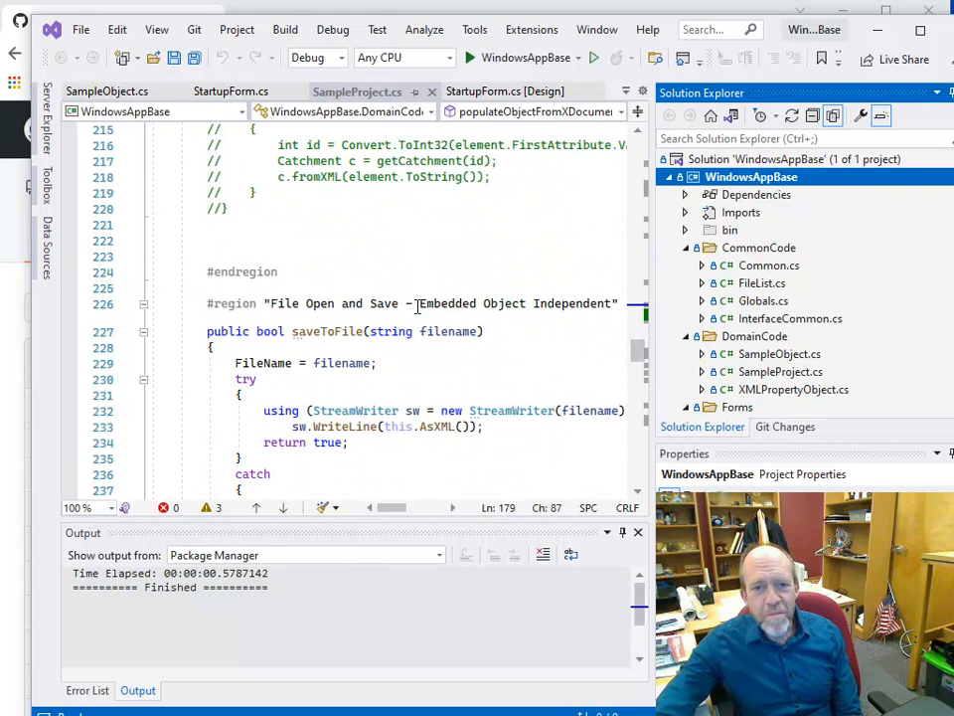
{"action": "scroll", "scroll_direction": "down", "scroll_amount": 3}
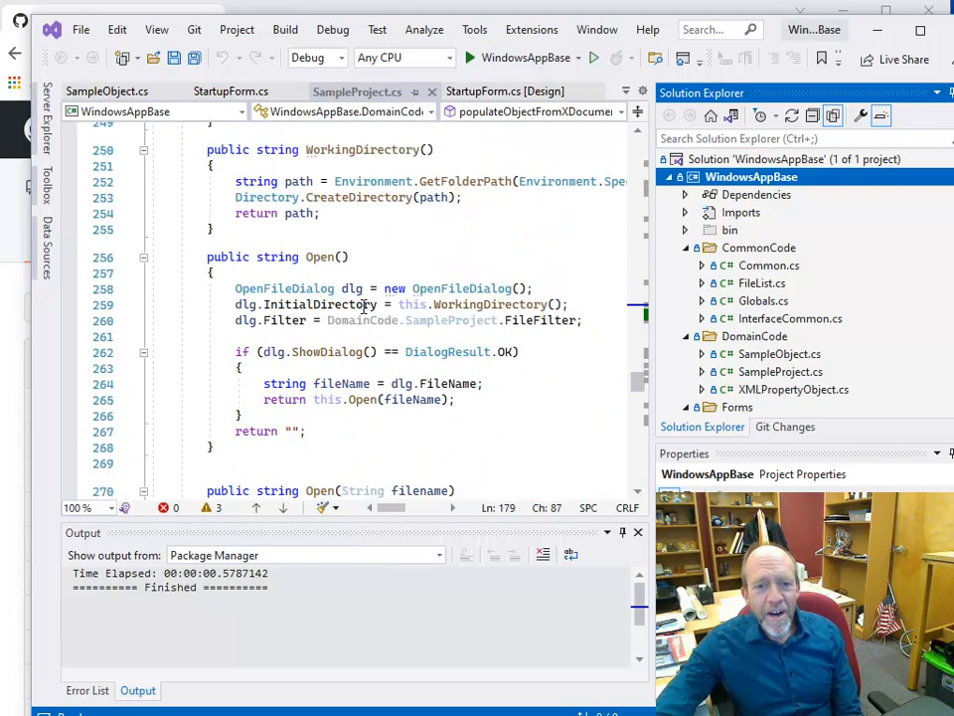
{"action": "scroll", "scroll_direction": "down", "scroll_amount": 3}
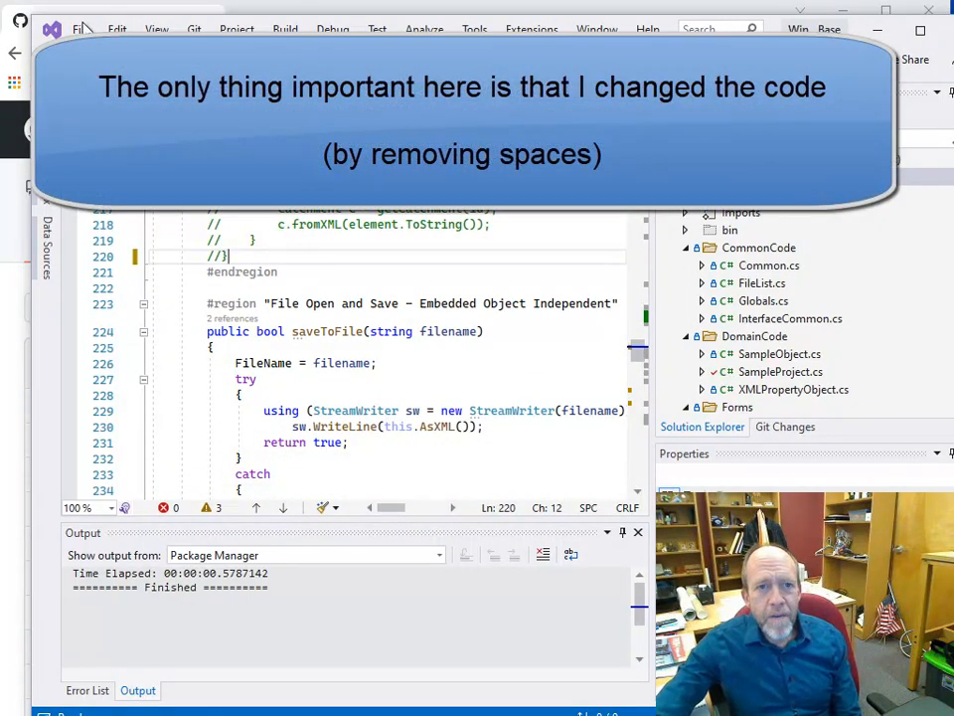
- Save the edited SampleProject.cs with File > Save All
{"action": "left_click", "coordinate": [81, 27]}
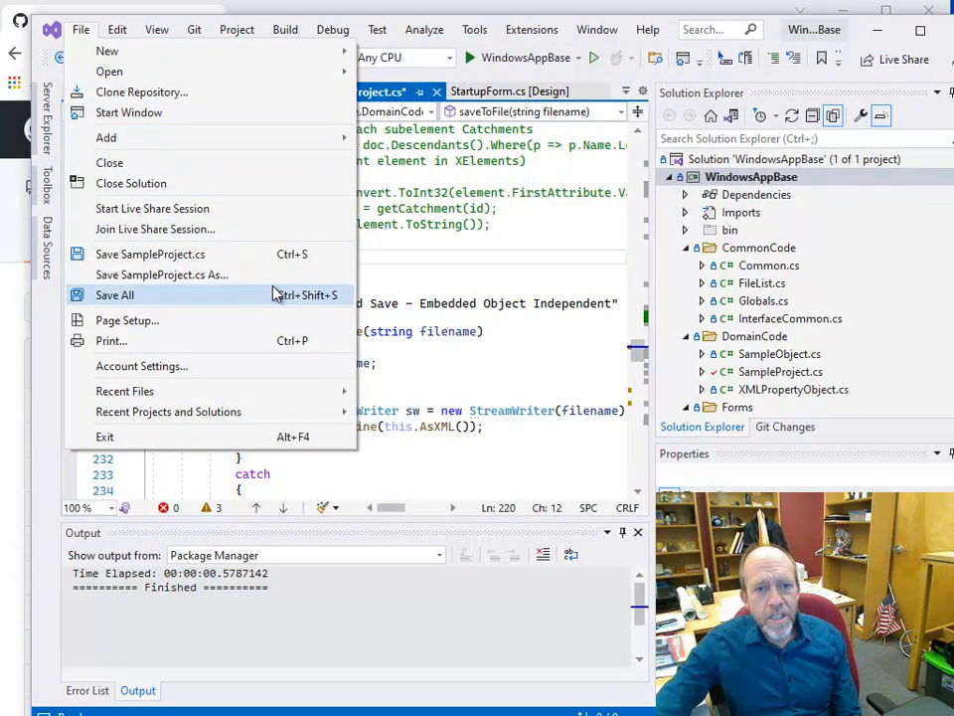
{"action": "left_click", "coordinate": [114, 294]}
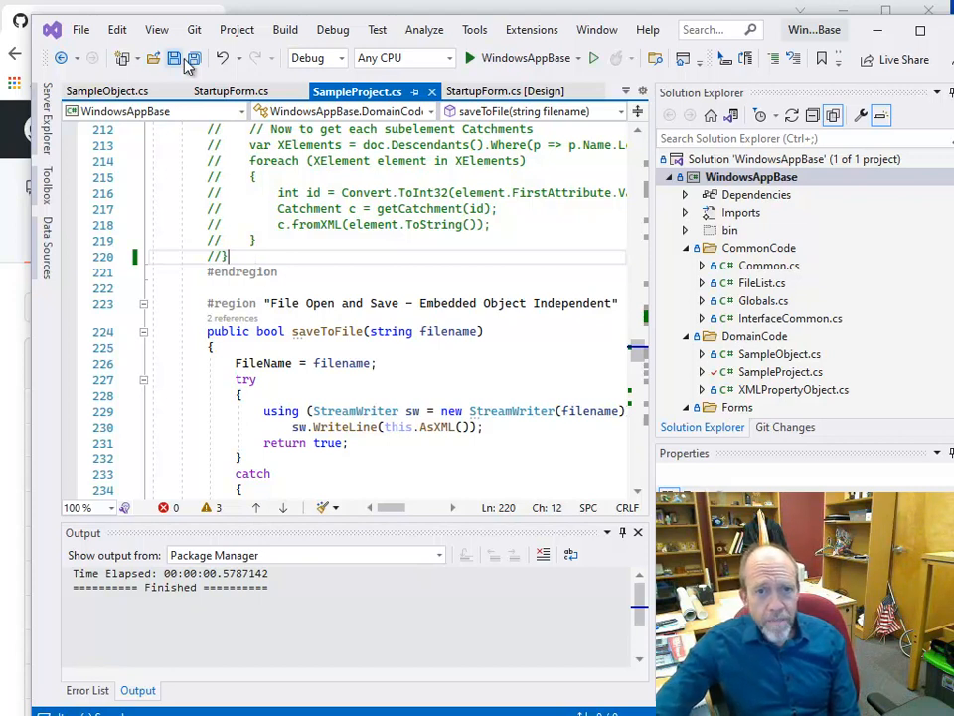
- Commit all changes locally with the message 'Remove extraneous spaces'
{"action": "left_click", "coordinate": [194, 29]}
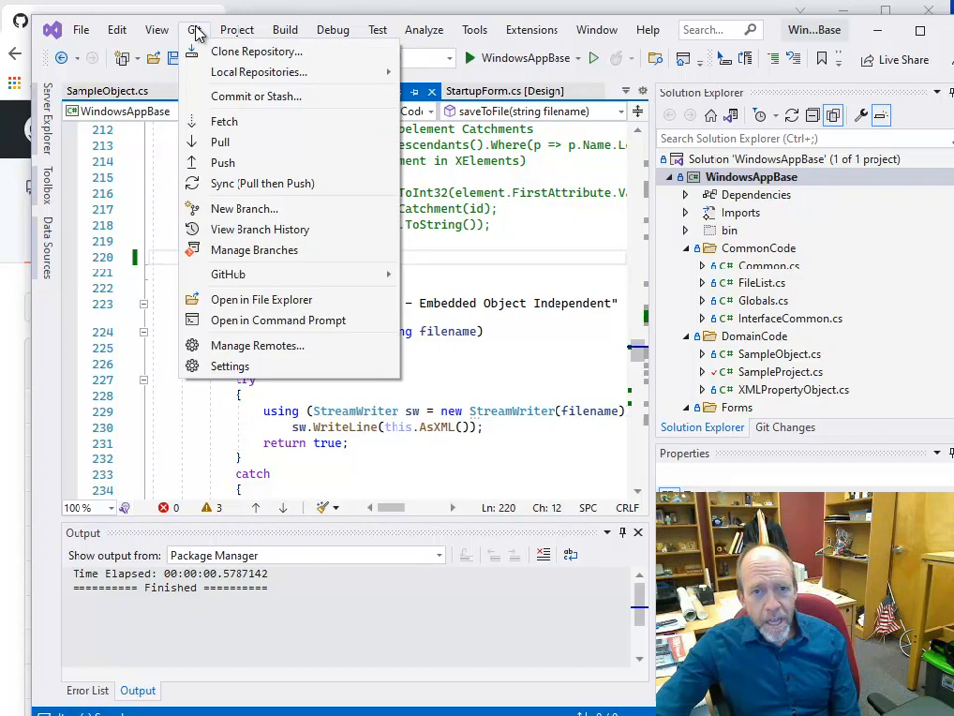
{"action": "mouse_move", "coordinate": [223, 121]}
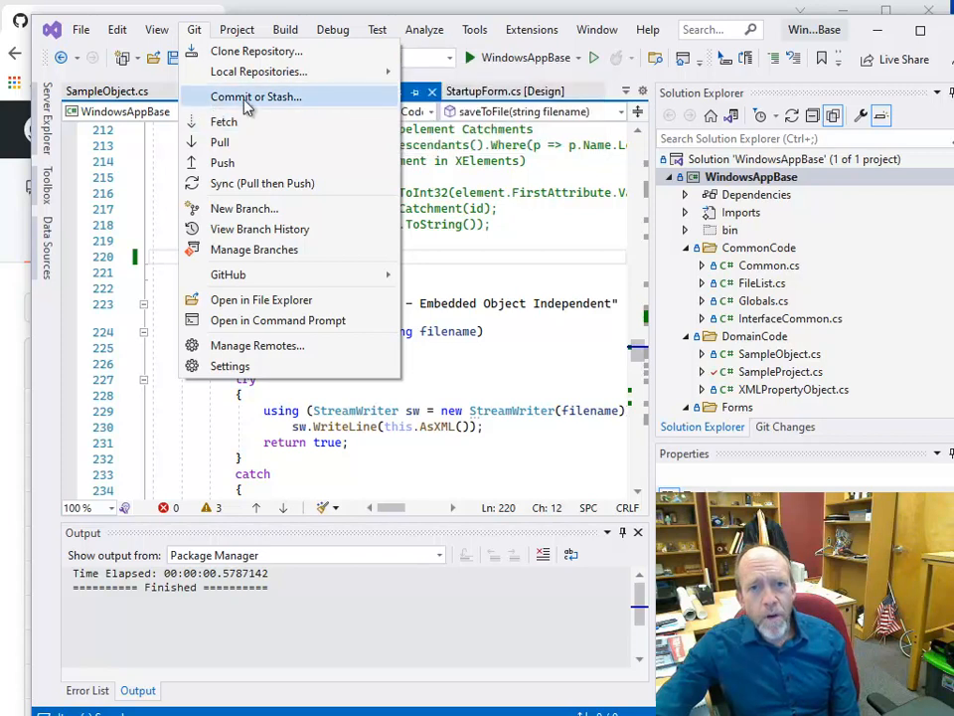
{"action": "left_click", "coordinate": [255, 97]}
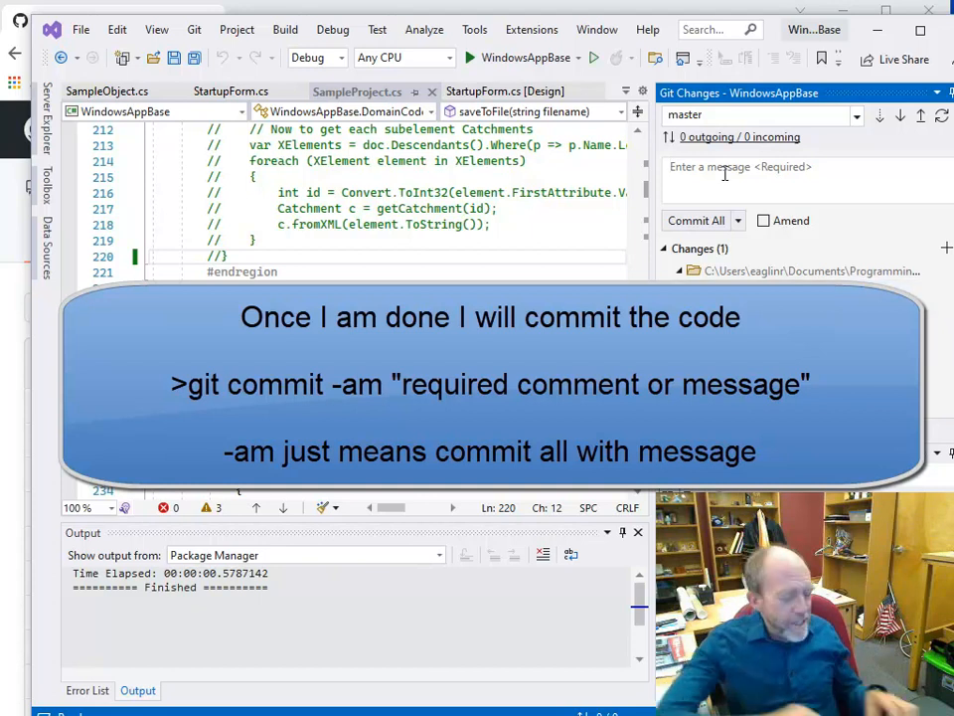
{"action": "type", "text": "Remove"}
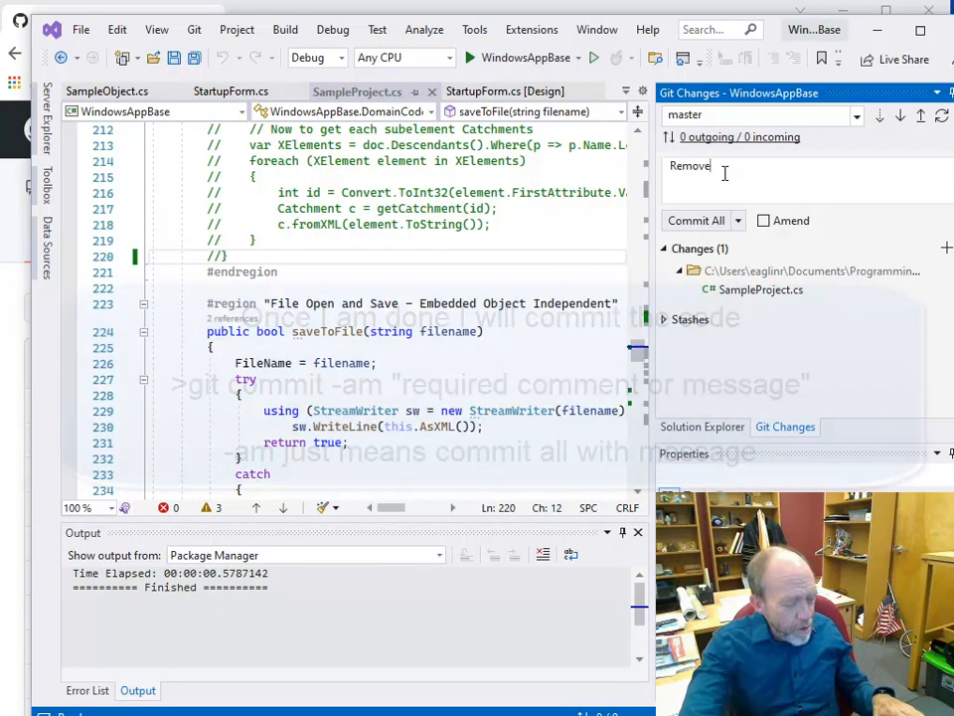
{"action": "type", "text": "extrae"}
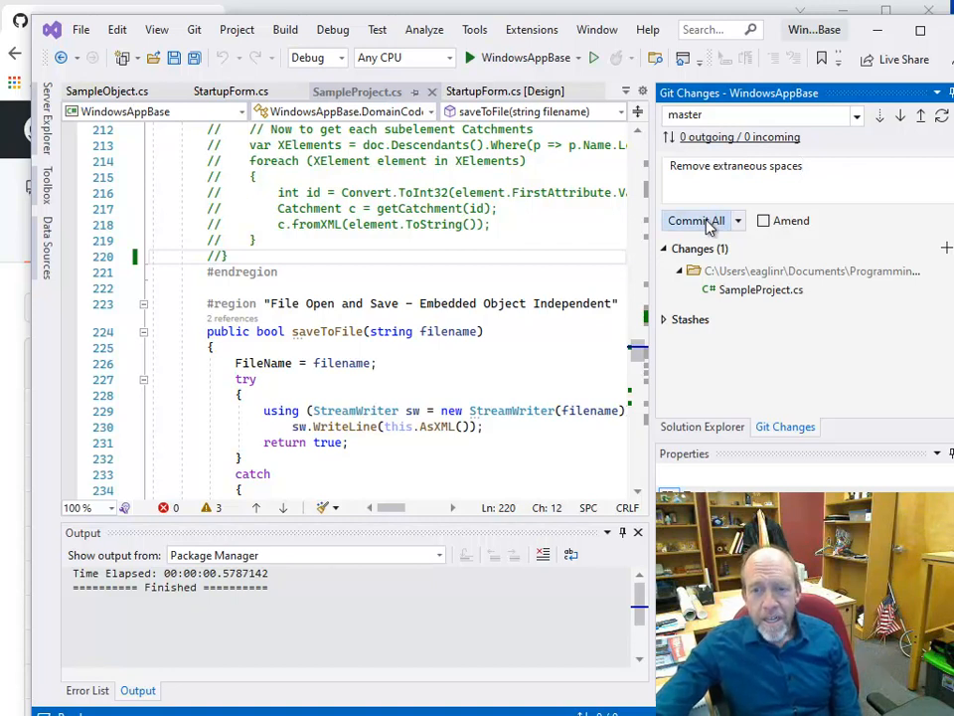
{"action": "left_click", "coordinate": [695, 220]}
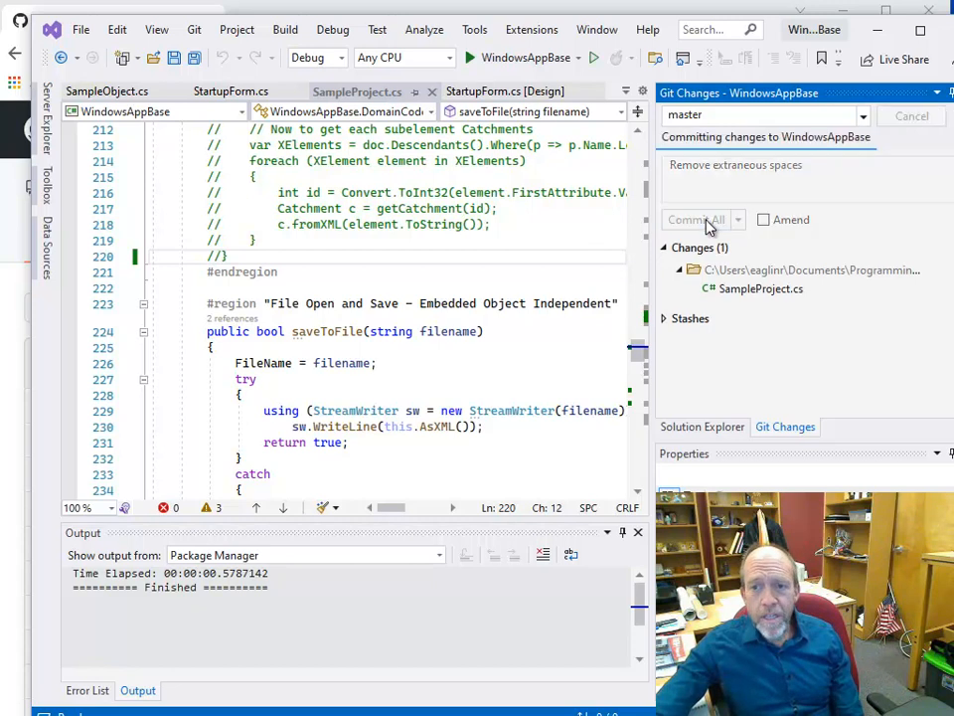
{"action": "left_click", "coordinate": [695, 219]}
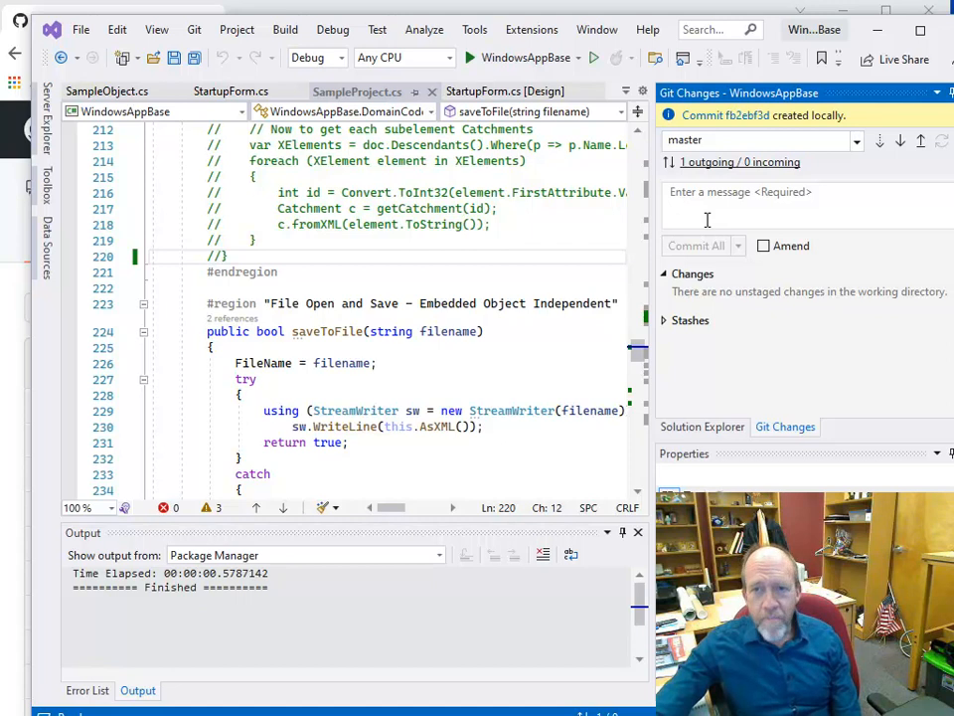
{"action": "mouse_move", "coordinate": [389, 277]}
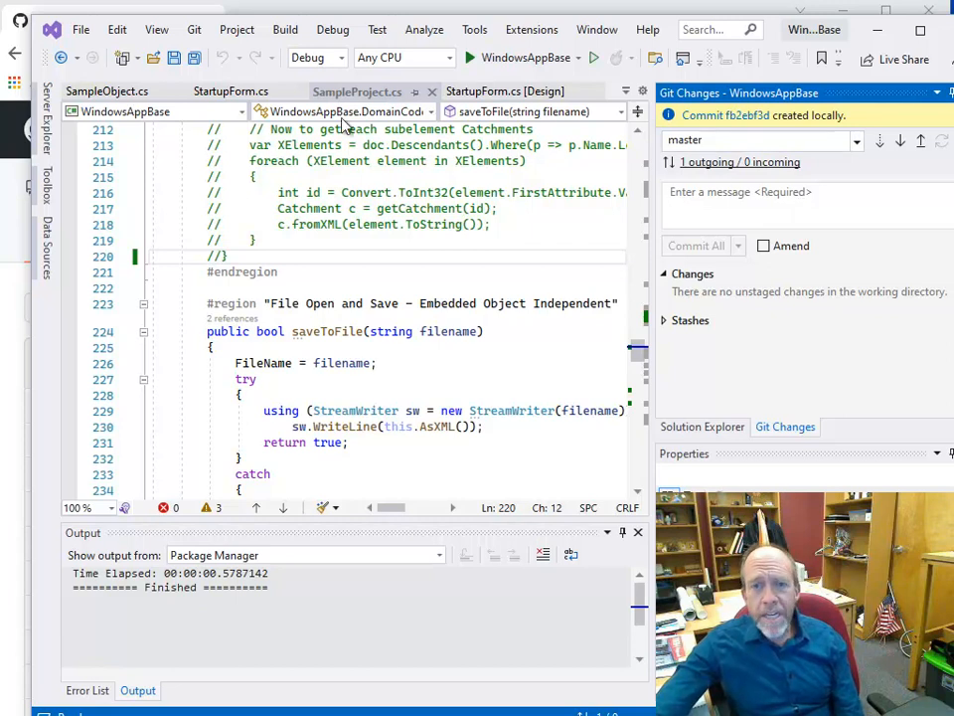
{"action": "left_click", "coordinate": [193, 28]}
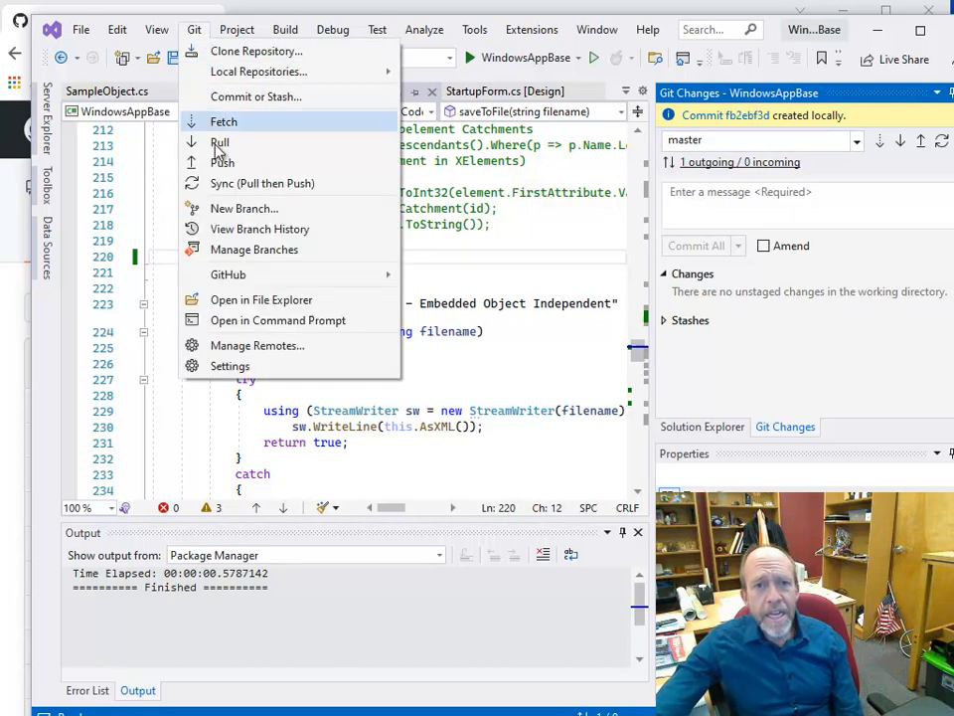
{"action": "left_click", "coordinate": [284, 29]}
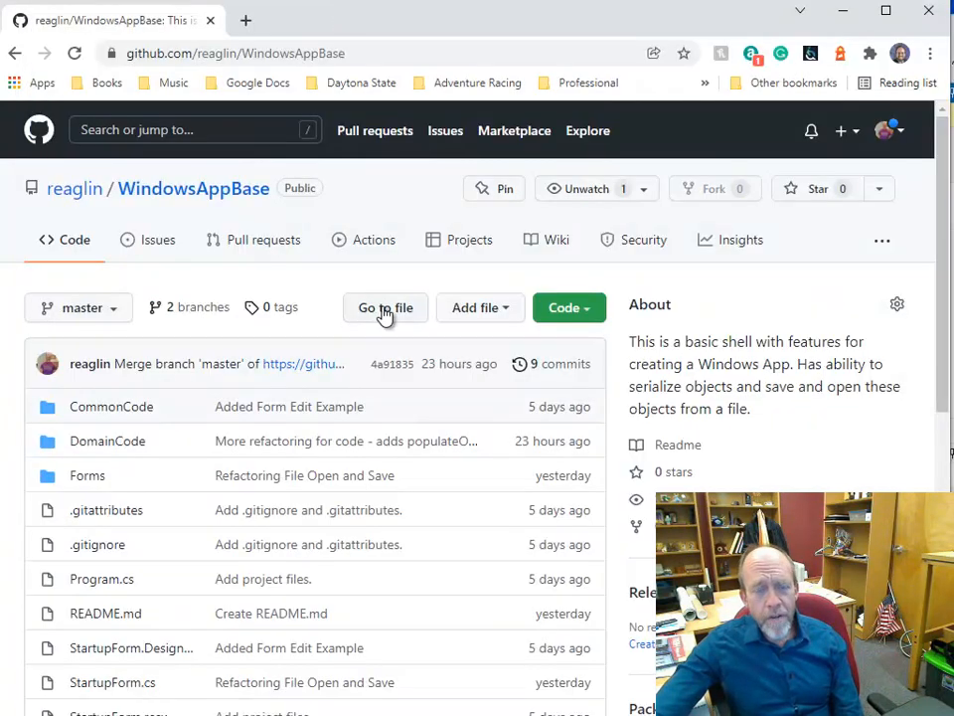
{"action": "scroll", "scroll_direction": "down", "scroll_amount": 3}
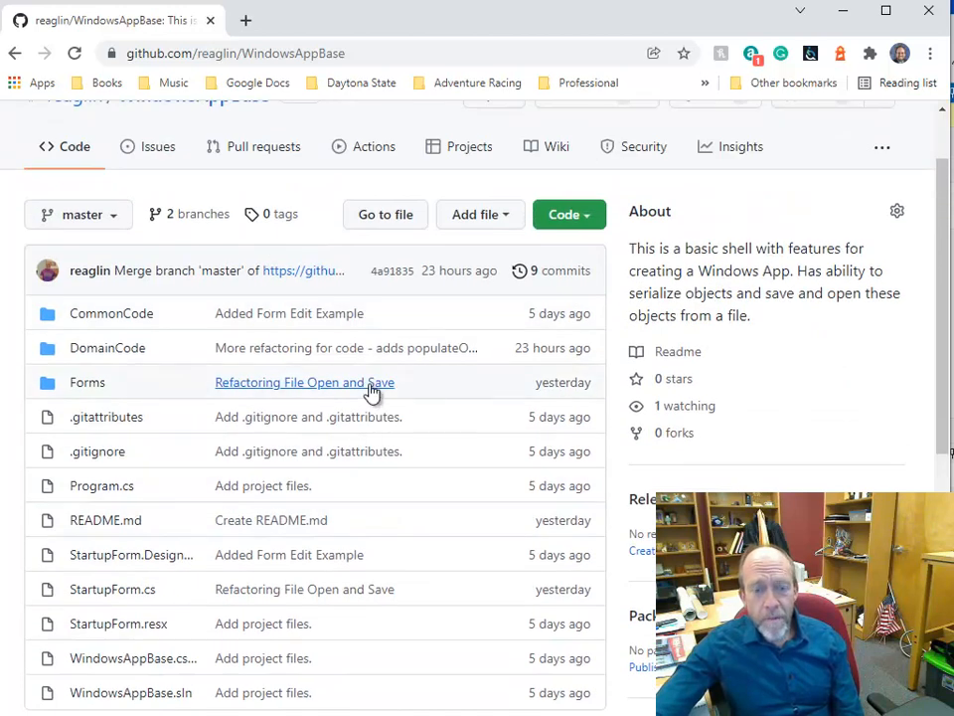
{"action": "scroll", "scroll_direction": "down", "scroll_amount": 3}
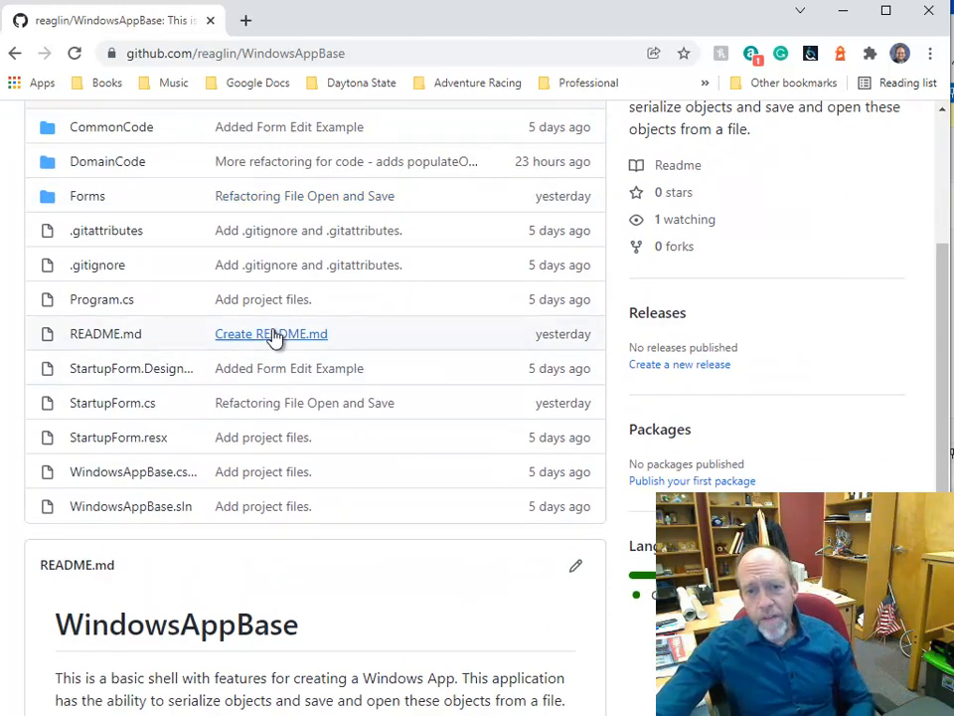
{"action": "mouse_move", "coordinate": [268, 338]}
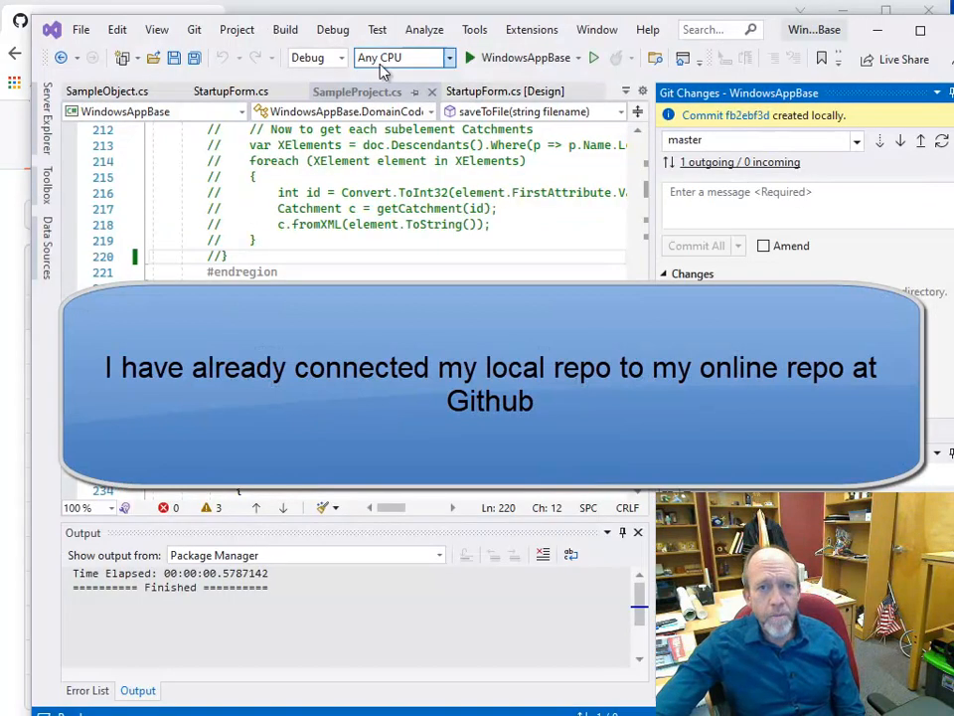
- Push the 'Remove extraneous spaces' commit to GitHub via Git > Push
{"action": "left_click", "coordinate": [194, 29]}
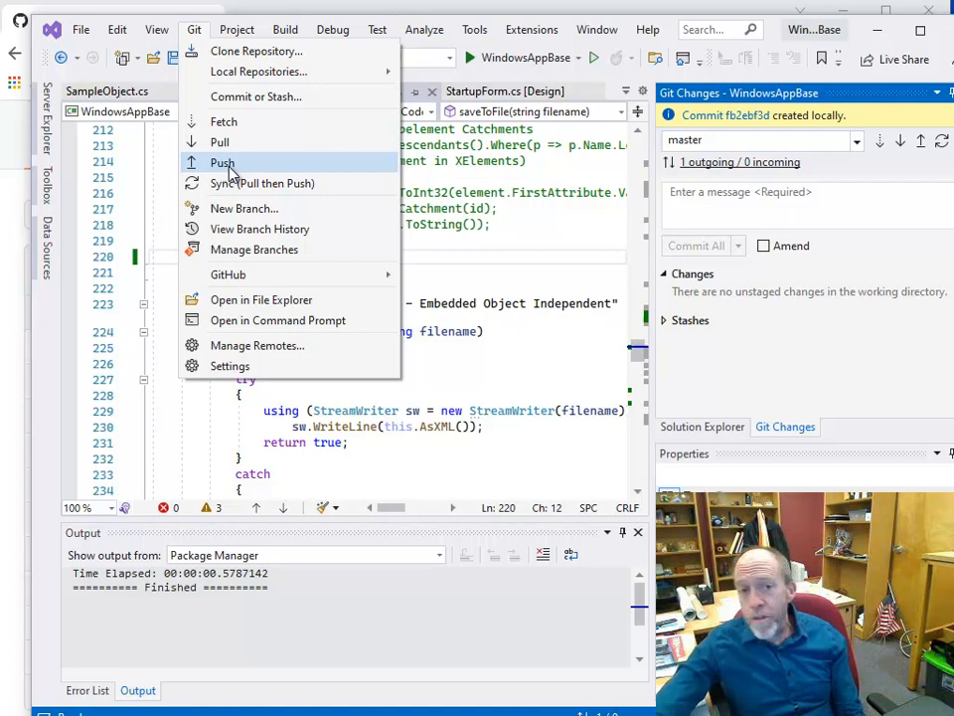
{"action": "left_click", "coordinate": [221, 162]}
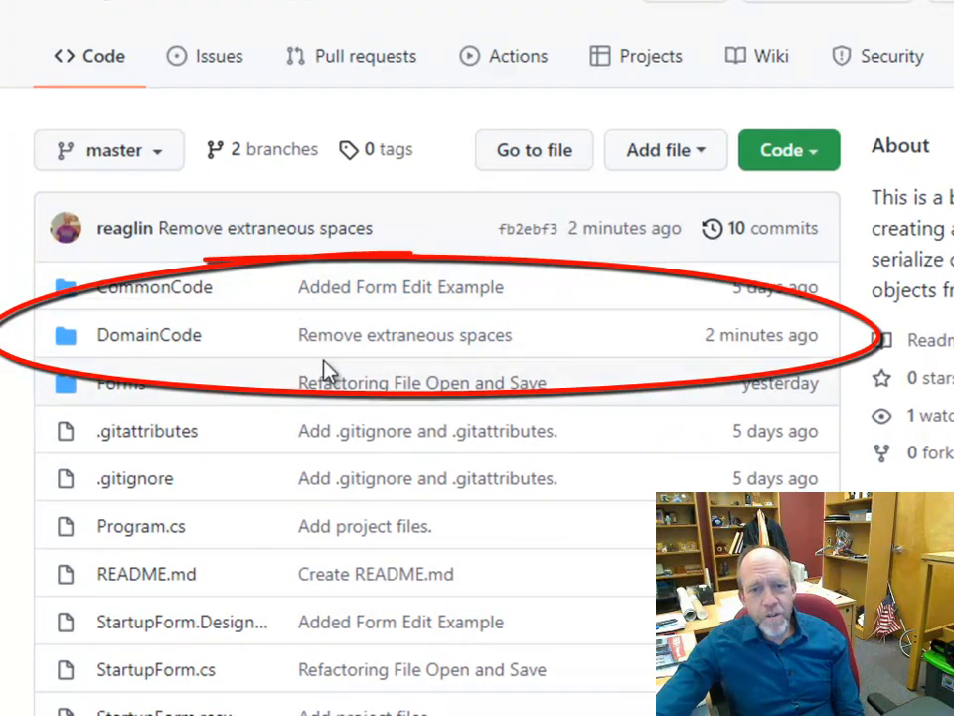
{"action": "mouse_move", "coordinate": [301, 346]}
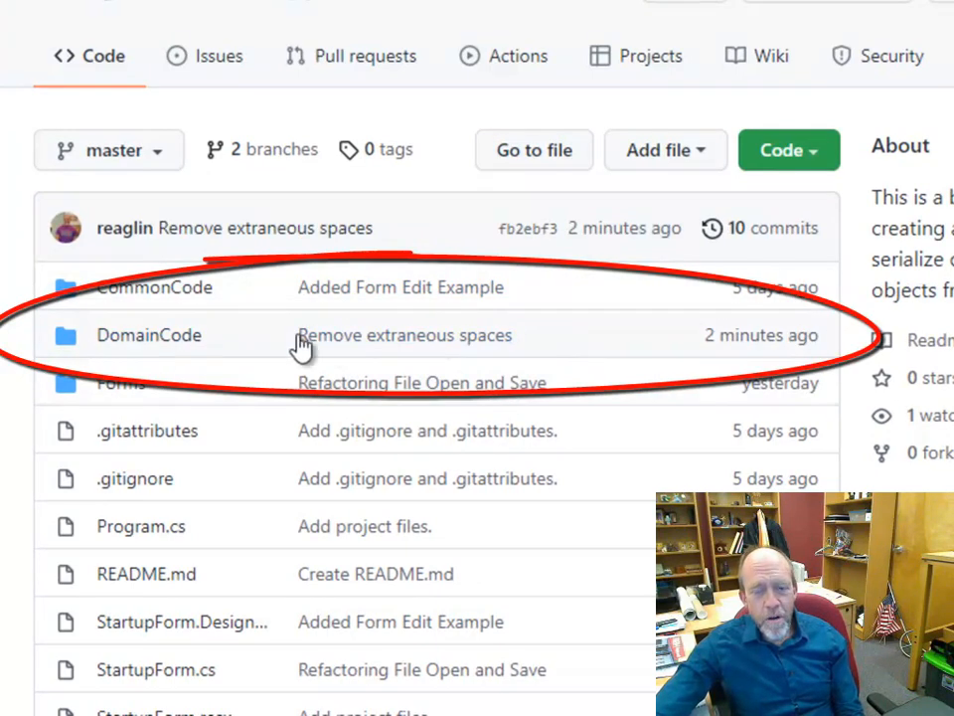
{"action": "mouse_move", "coordinate": [608, 301]}
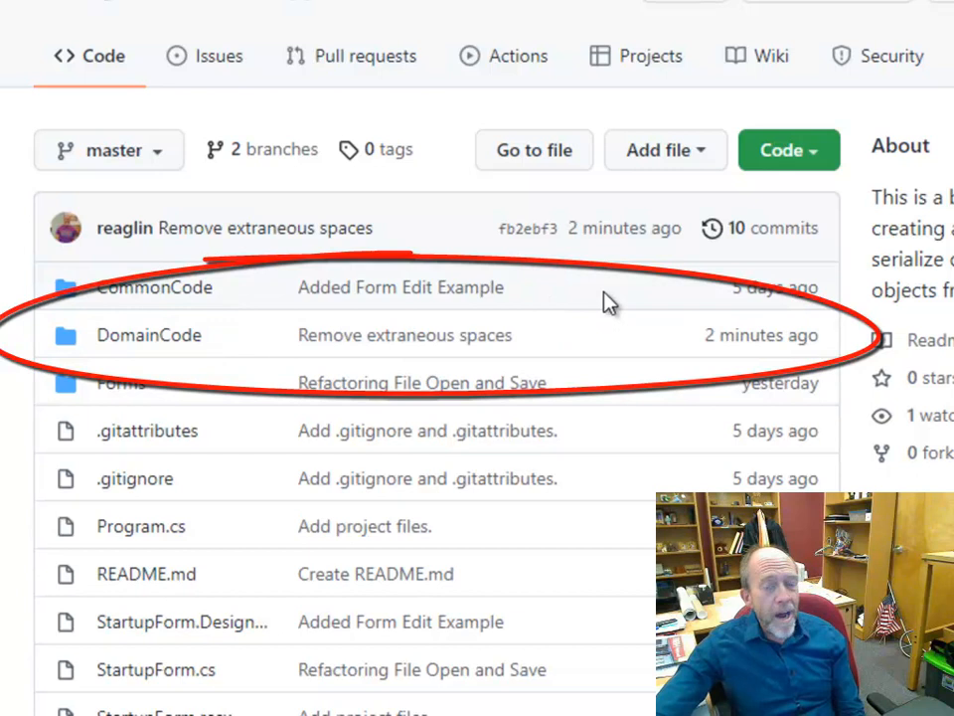